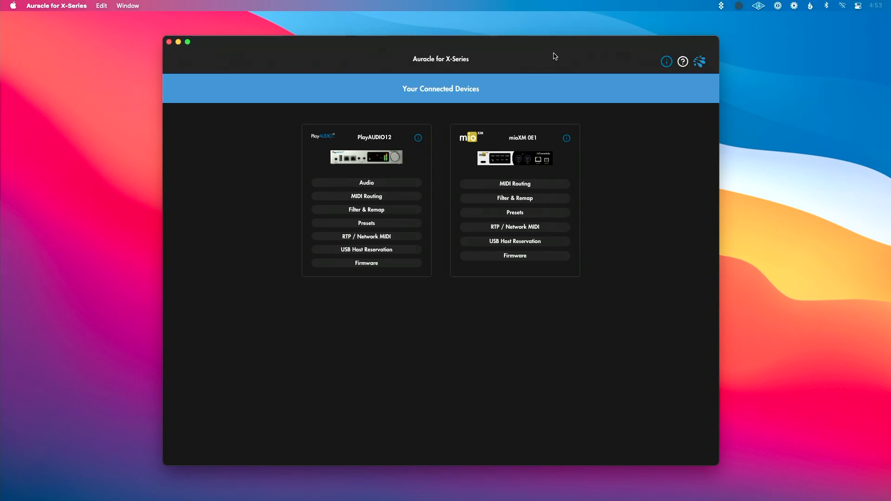
pyautogui.moveTo(505, 117)
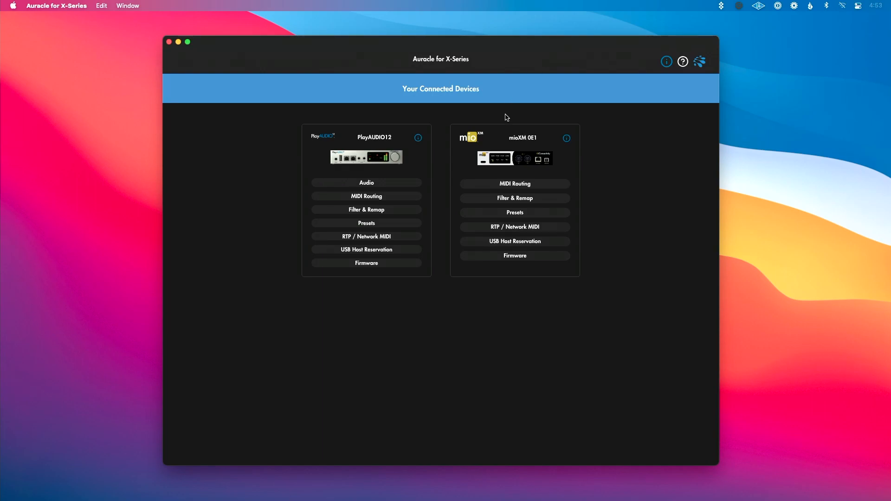
pyautogui.moveTo(444, 149)
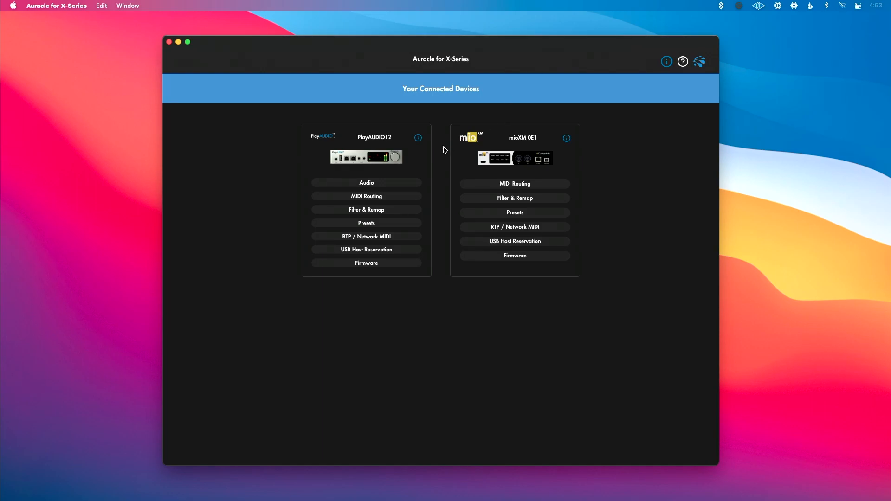
pyautogui.moveTo(428, 165)
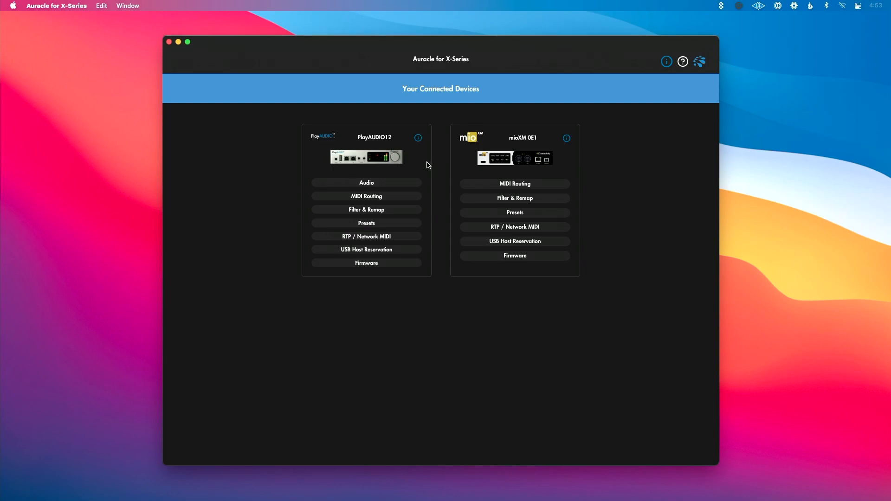
# - View the PlayAUDIO12 mixer, then mioXM 0E1 MIDI routing and DIN 1 output remap
pyautogui.click(366, 183)
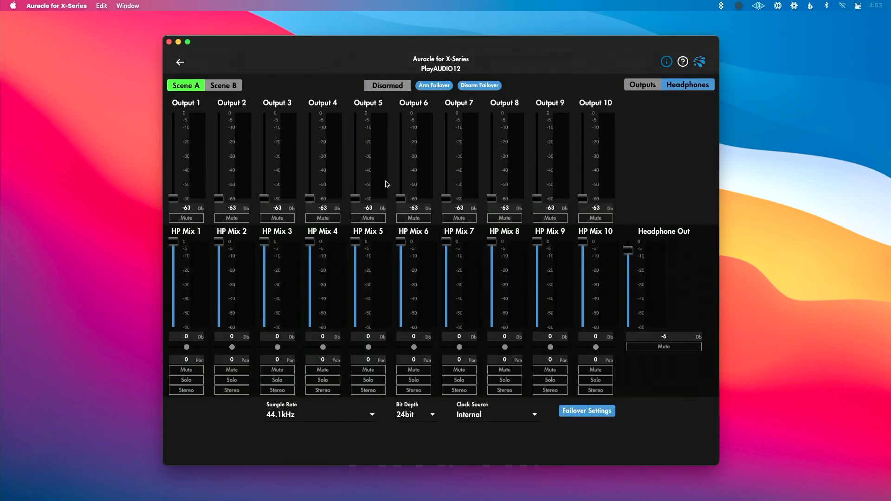
pyautogui.moveTo(295, 124)
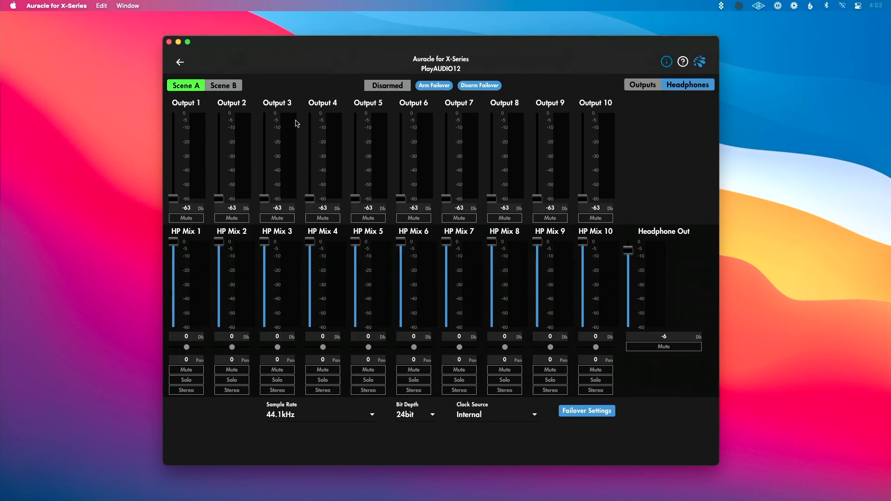
pyautogui.moveTo(261, 92)
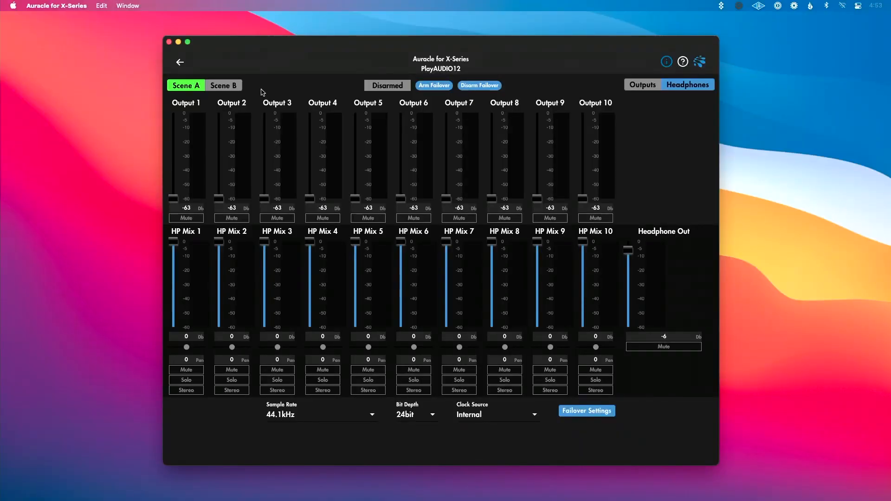
pyautogui.moveTo(209, 70)
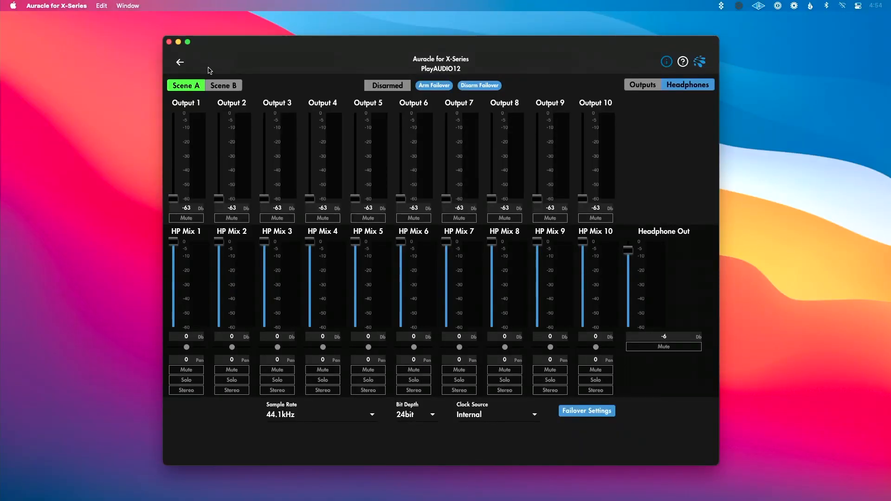
pyautogui.click(179, 61)
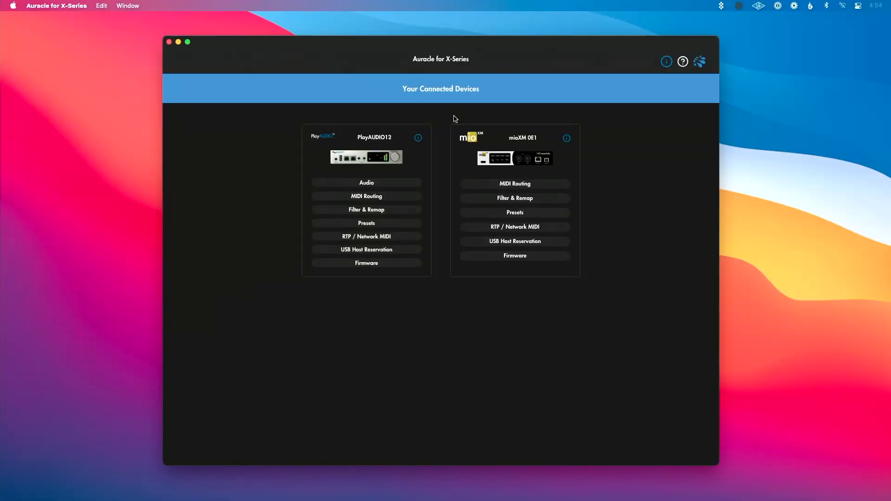
pyautogui.click(514, 183)
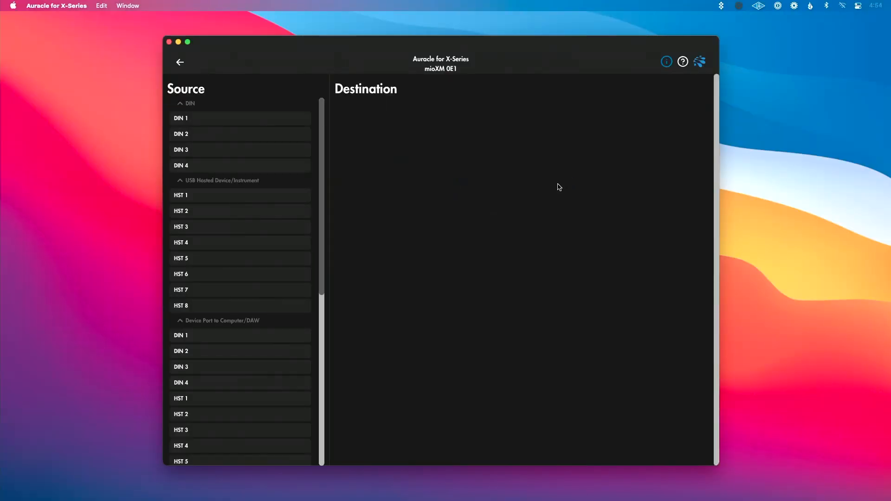
pyautogui.moveTo(287, 205)
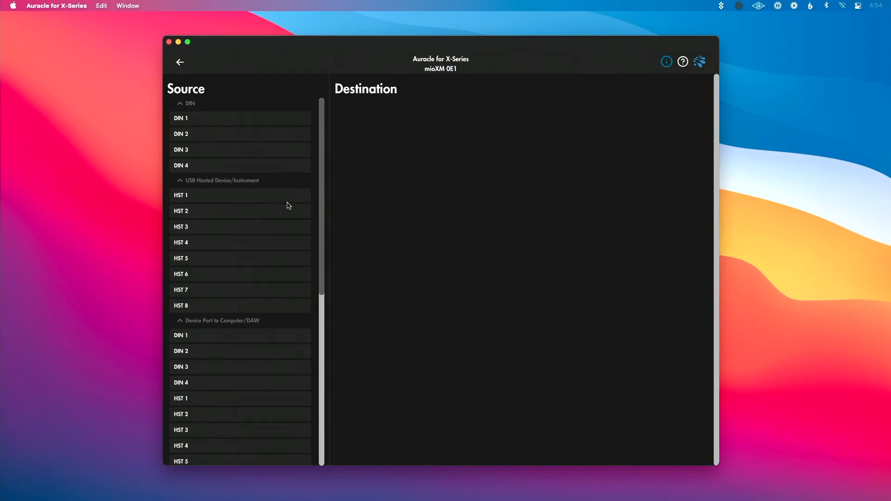
pyautogui.moveTo(240, 89)
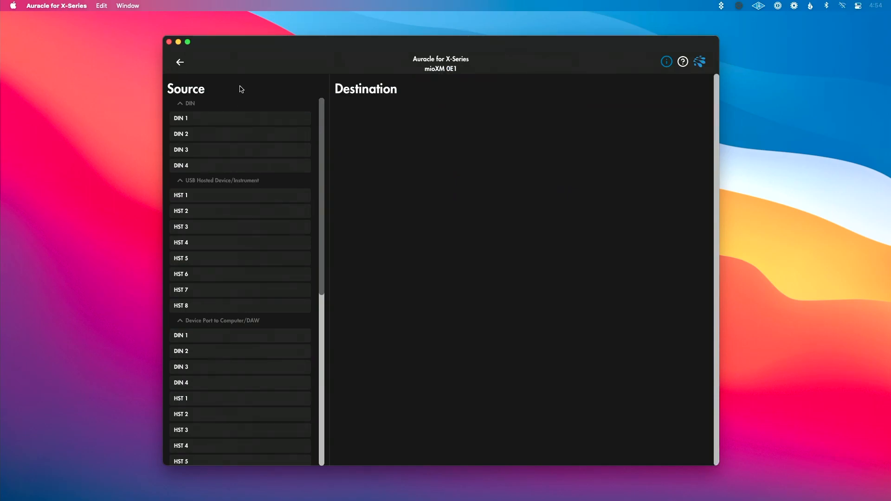
pyautogui.moveTo(380, 94)
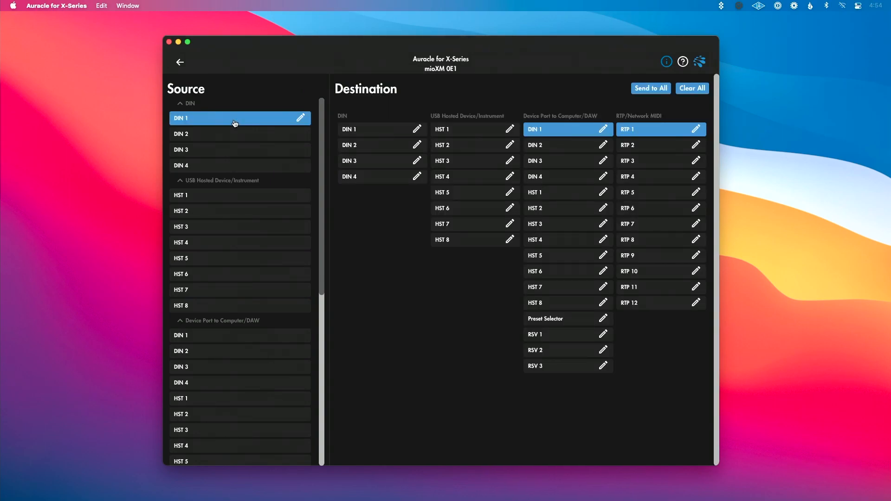
pyautogui.moveTo(366, 111)
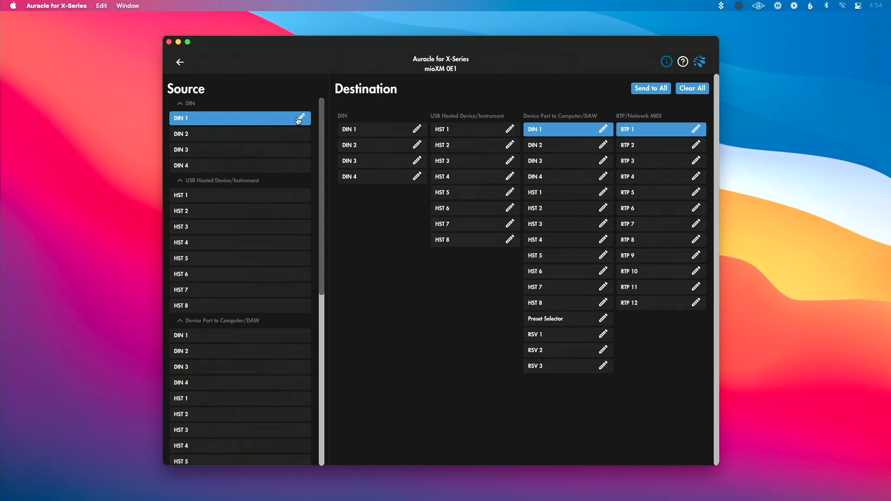
pyautogui.moveTo(237, 117)
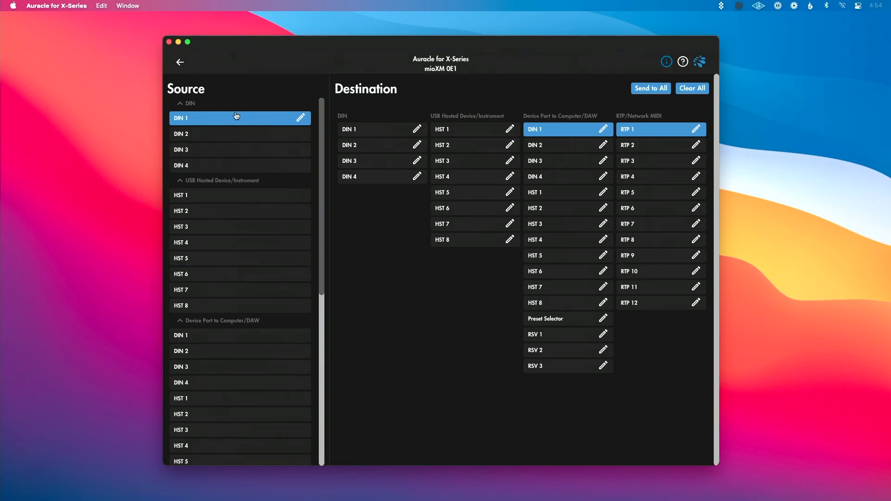
pyautogui.moveTo(179, 56)
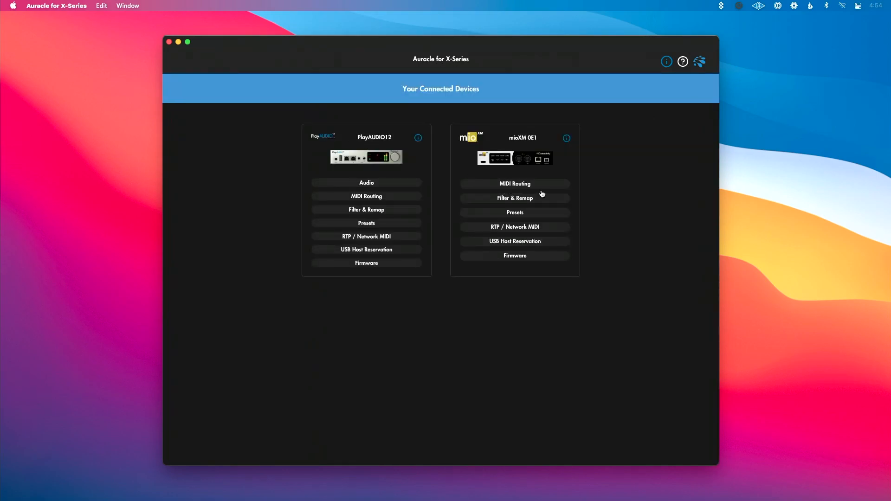
pyautogui.click(513, 184)
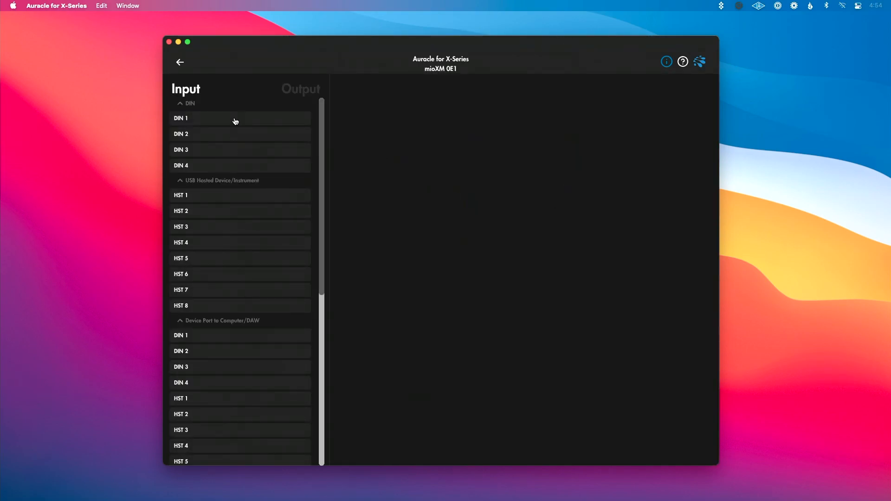
pyautogui.moveTo(238, 120)
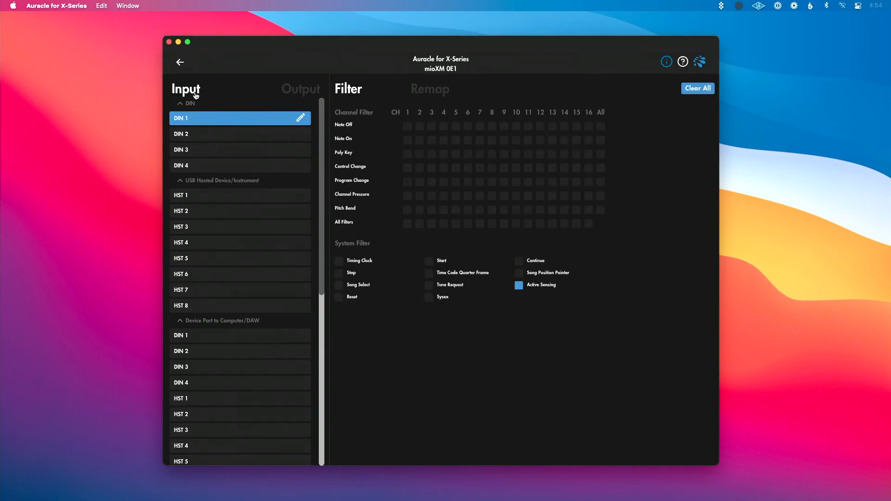
pyautogui.moveTo(352, 88)
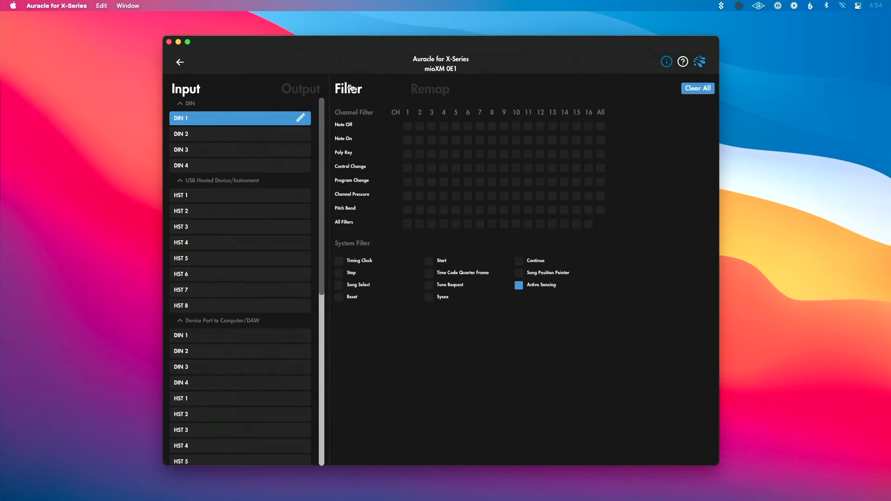
pyautogui.click(430, 89)
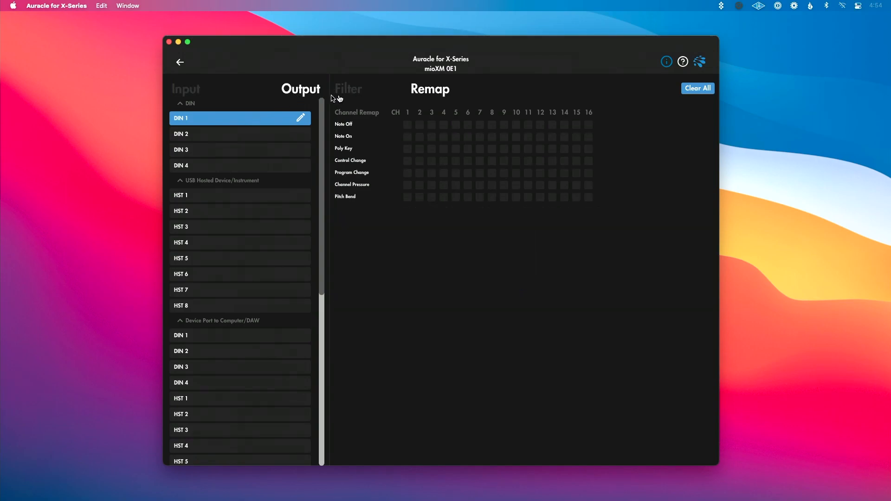
pyautogui.moveTo(173, 63)
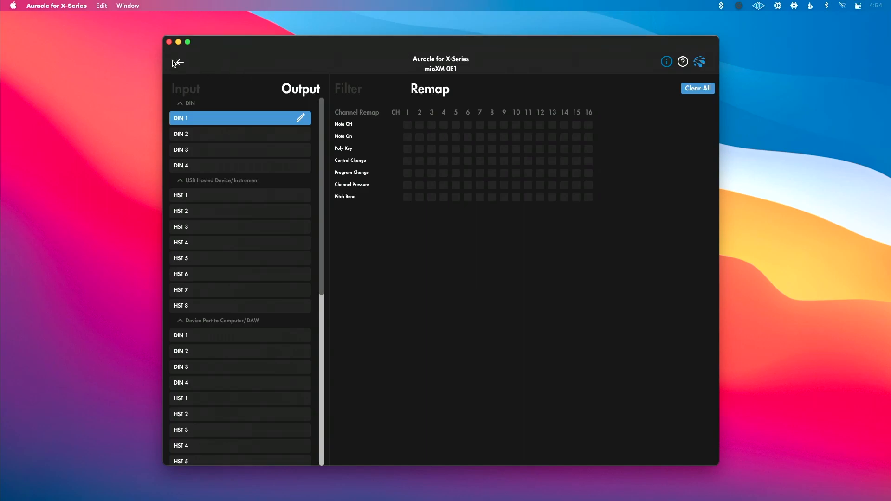
pyautogui.click(178, 62)
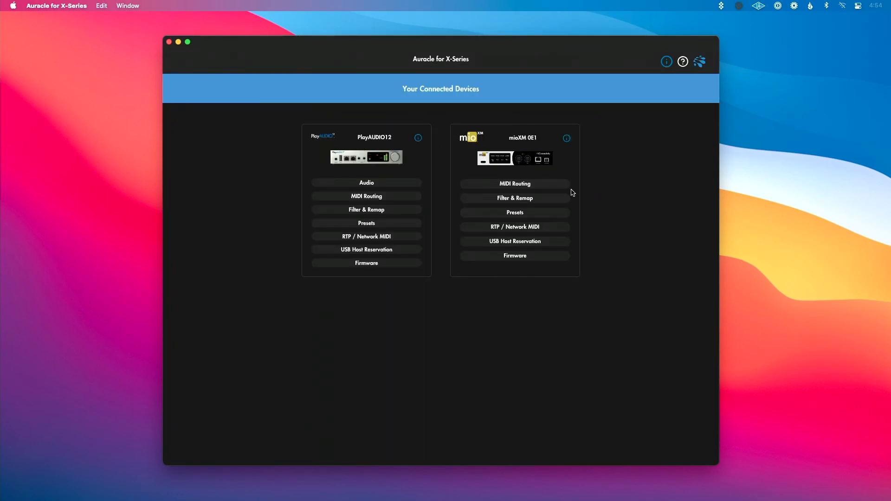
pyautogui.moveTo(542, 214)
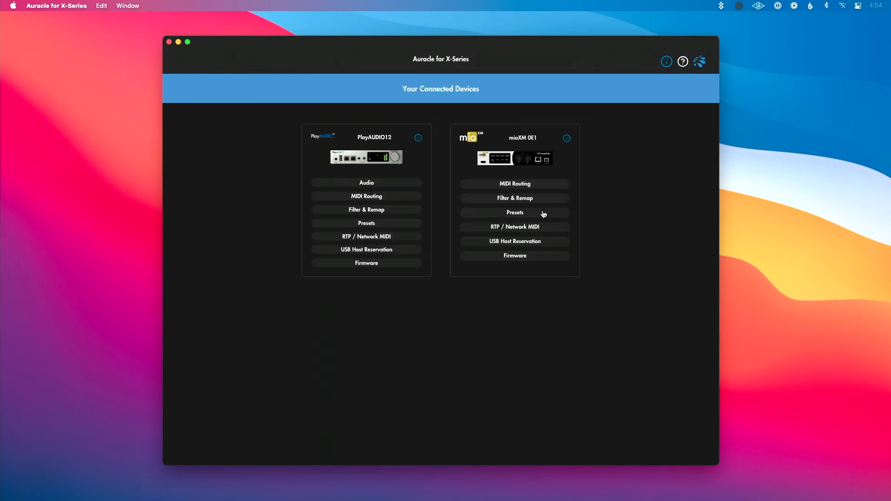
# - Browse the mioXM 0E1 presets page and its network MIDI settings
pyautogui.click(514, 212)
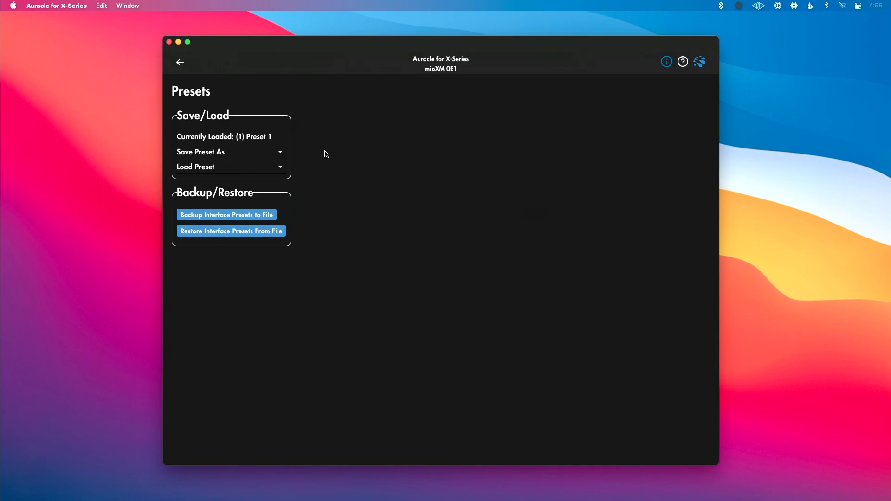
pyautogui.moveTo(290, 208)
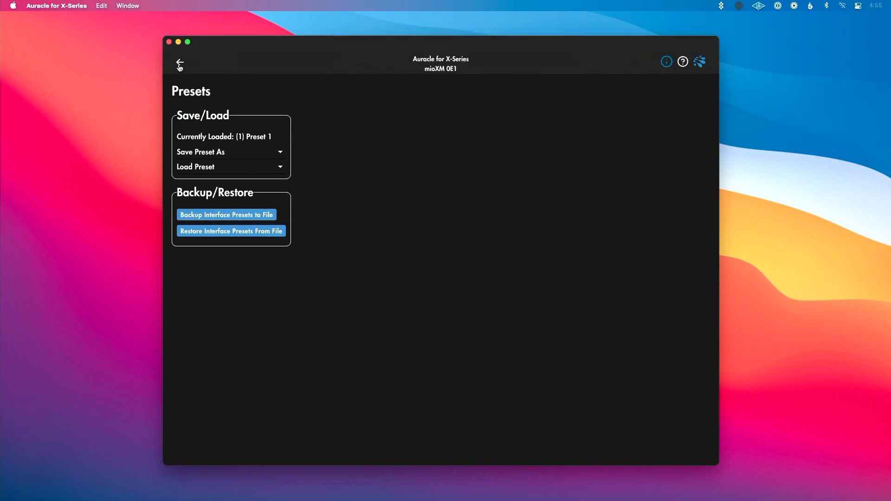
pyautogui.click(179, 63)
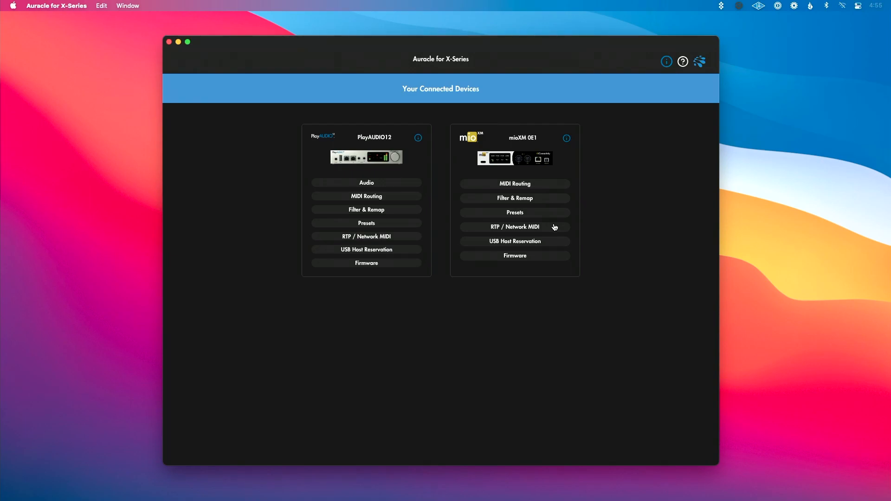
pyautogui.click(514, 227)
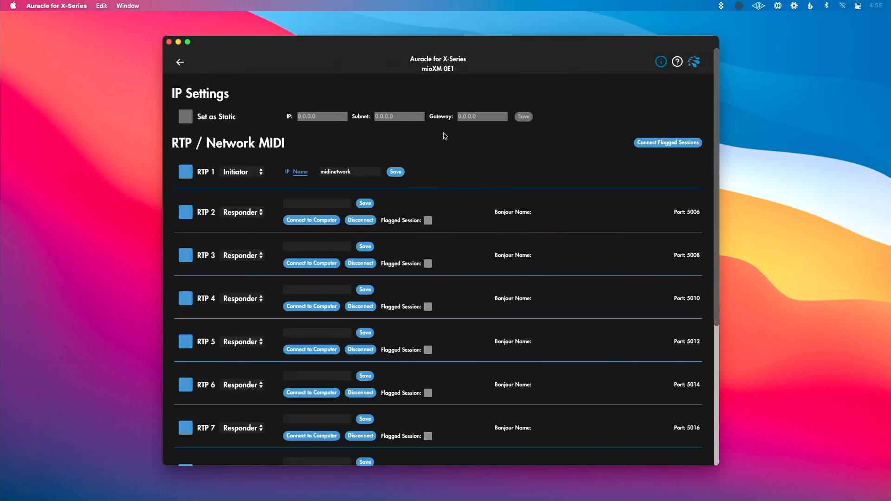
pyautogui.scroll(-3)
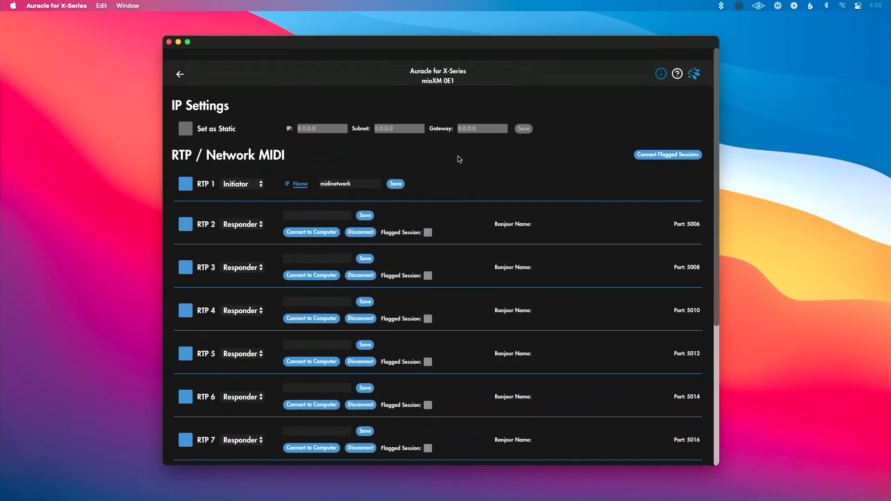
pyautogui.click(180, 74)
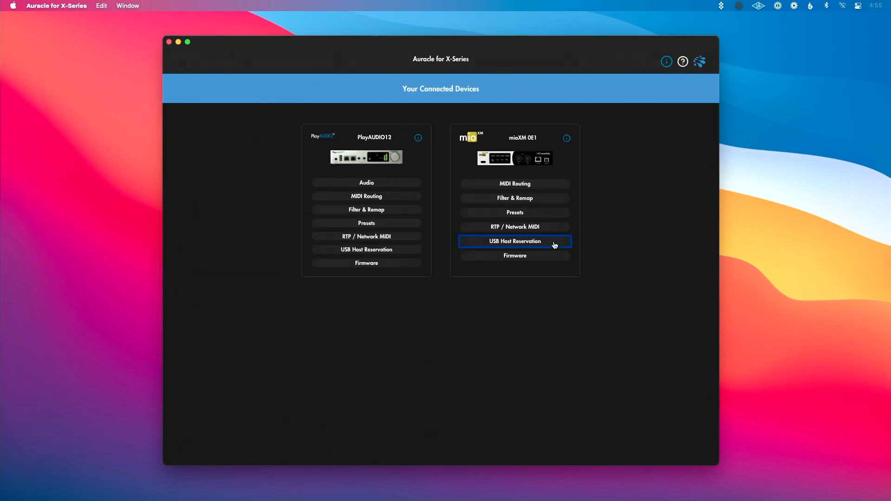
# - Check mioXM 0E1 USB host reservation and firmware version 1.3.2, then return to the overview
pyautogui.click(514, 241)
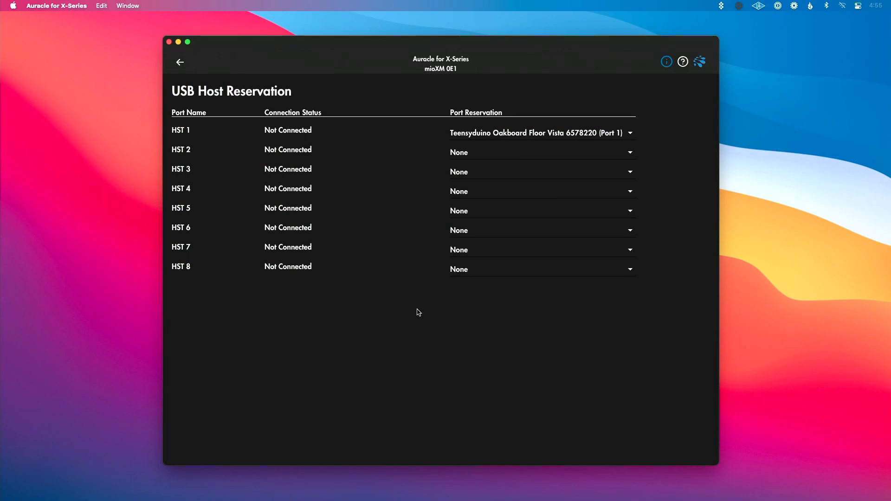
pyautogui.moveTo(412, 295)
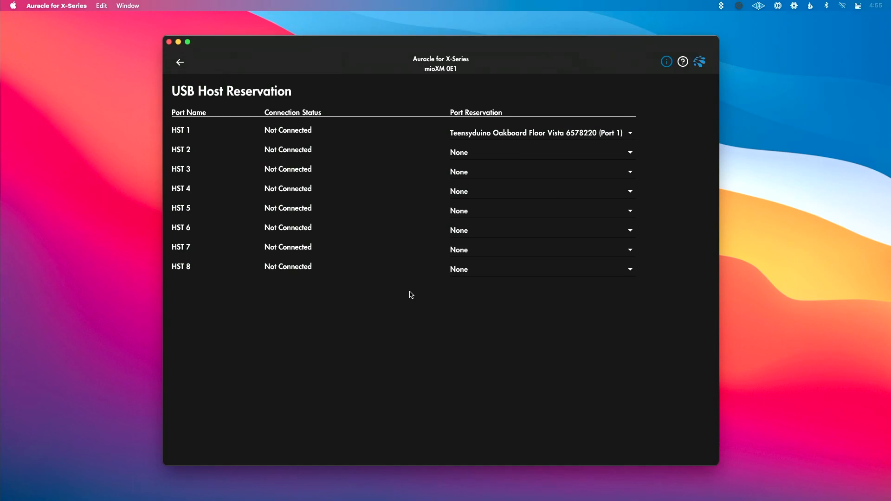
pyautogui.moveTo(358, 281)
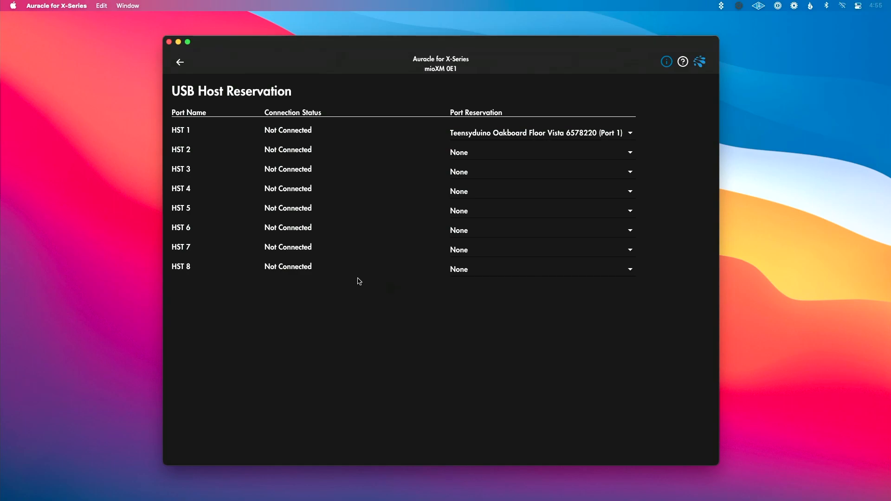
pyautogui.moveTo(357, 279)
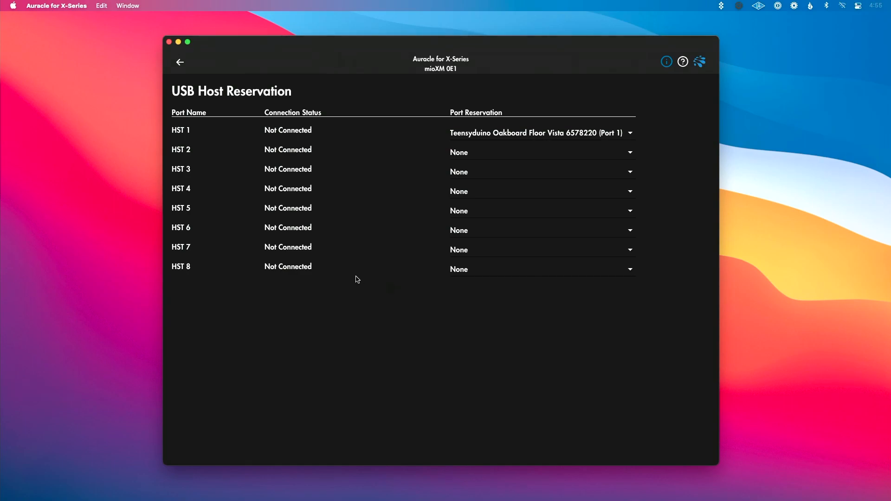
pyautogui.moveTo(281, 280)
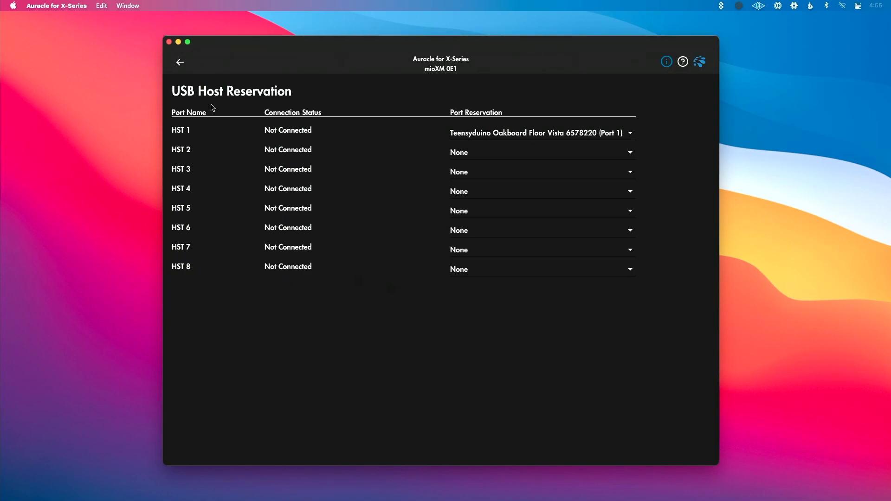
pyautogui.click(180, 61)
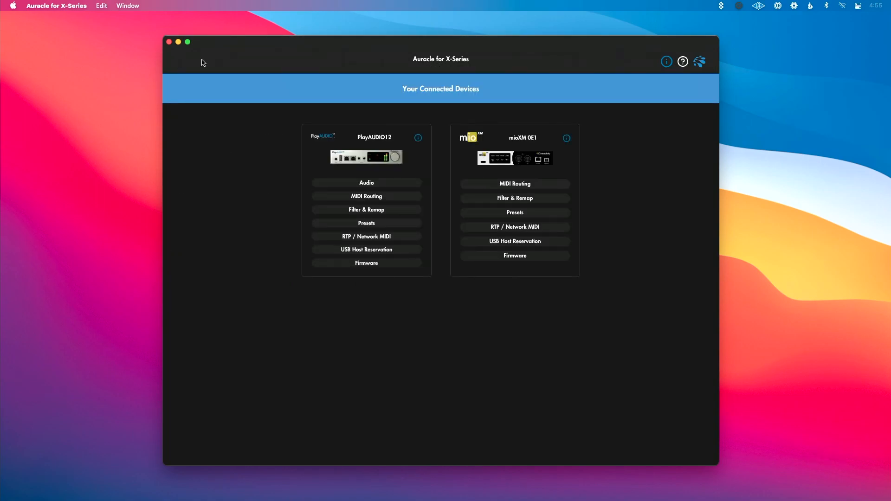
pyautogui.moveTo(549, 257)
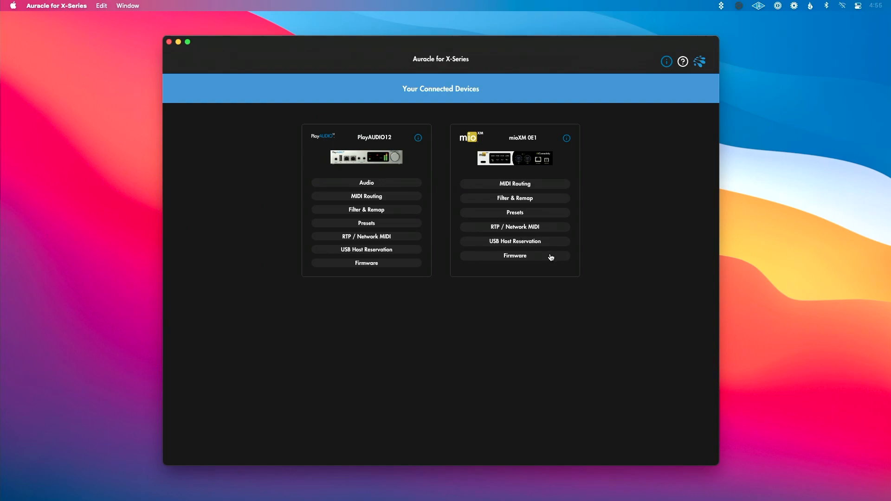
pyautogui.click(514, 255)
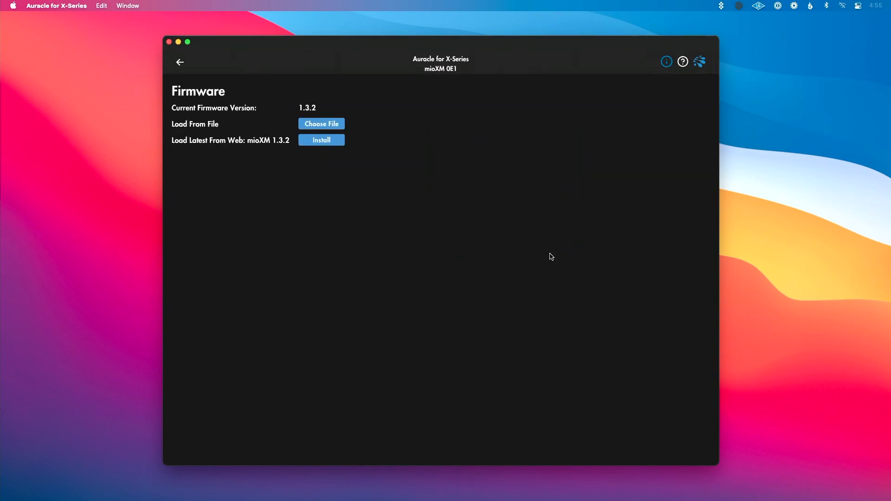
pyautogui.moveTo(332, 117)
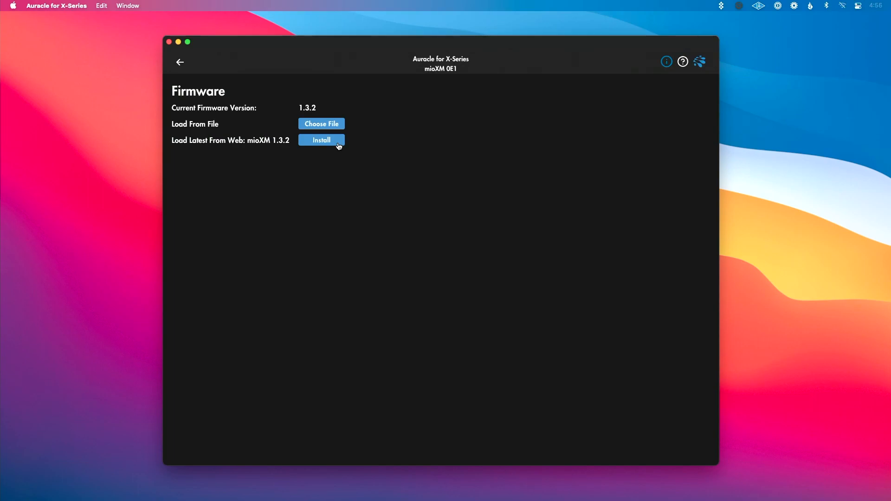
pyautogui.moveTo(268, 117)
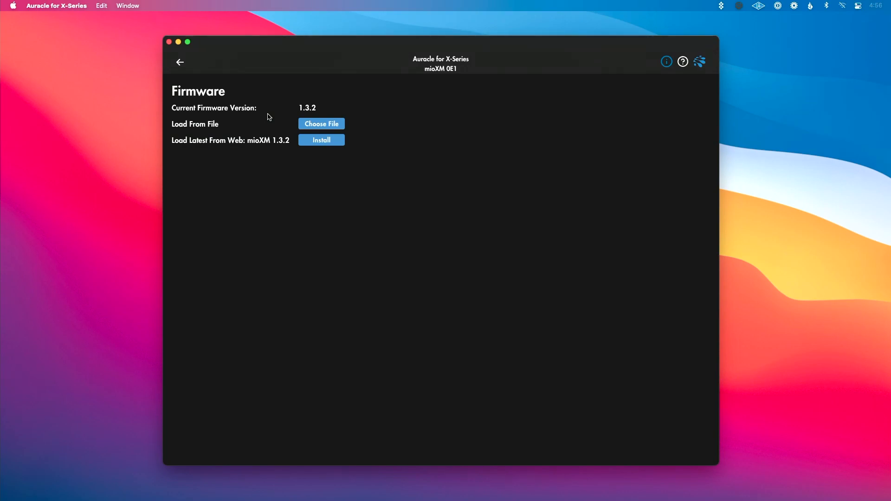
pyautogui.moveTo(278, 129)
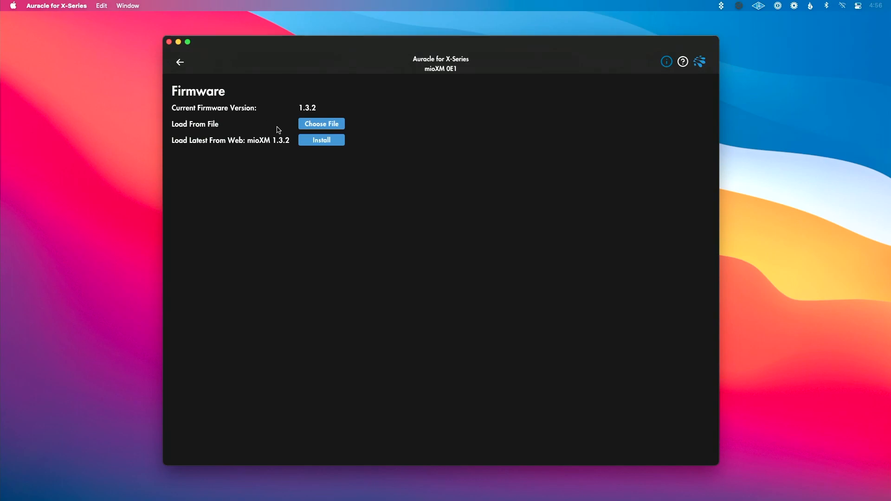
pyautogui.click(179, 61)
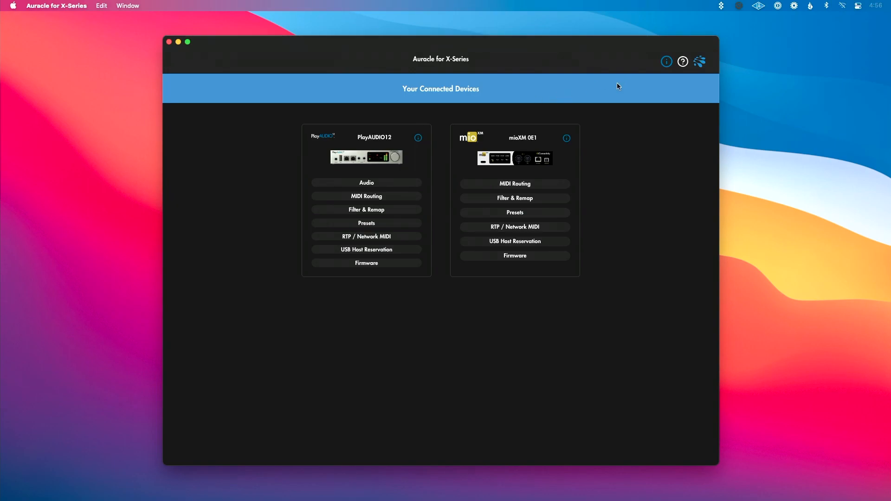
pyautogui.moveTo(569, 142)
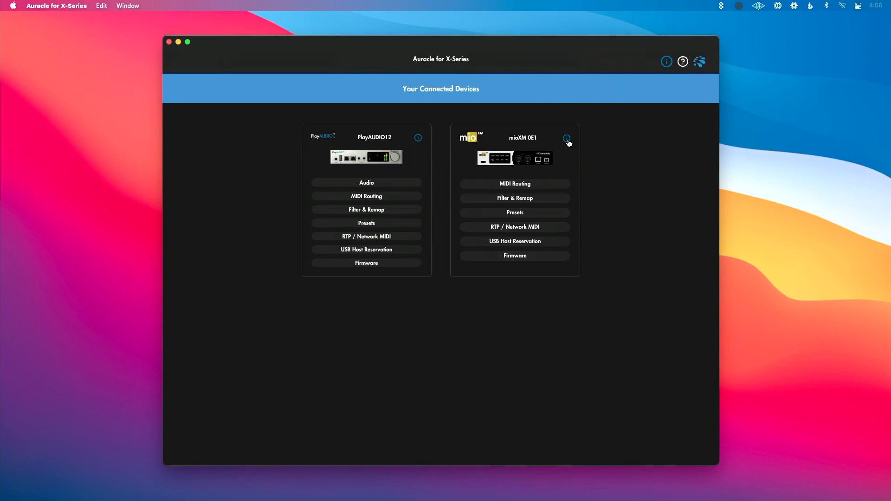
pyautogui.click(567, 139)
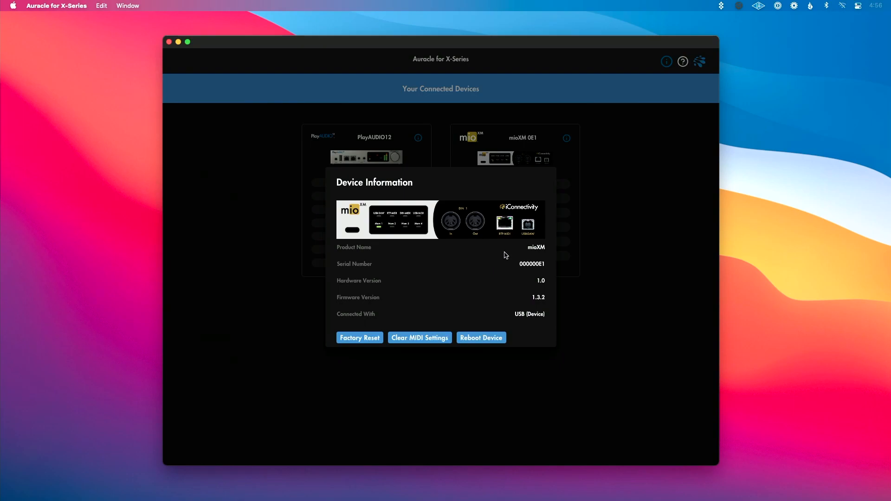
pyautogui.moveTo(507, 279)
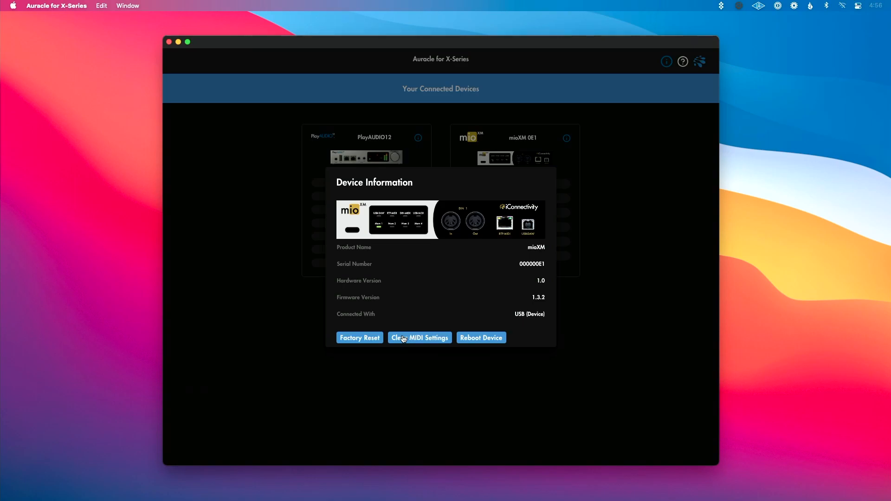
pyautogui.moveTo(484, 334)
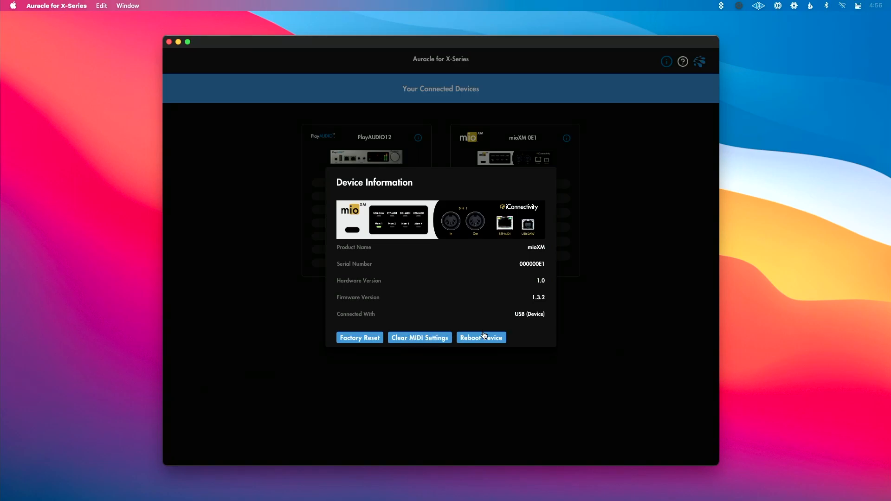
pyautogui.moveTo(514, 259)
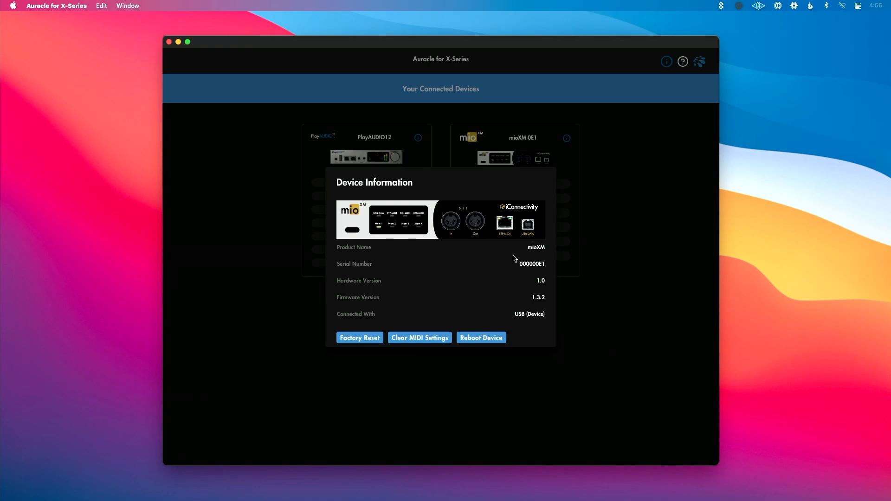
pyautogui.moveTo(589, 215)
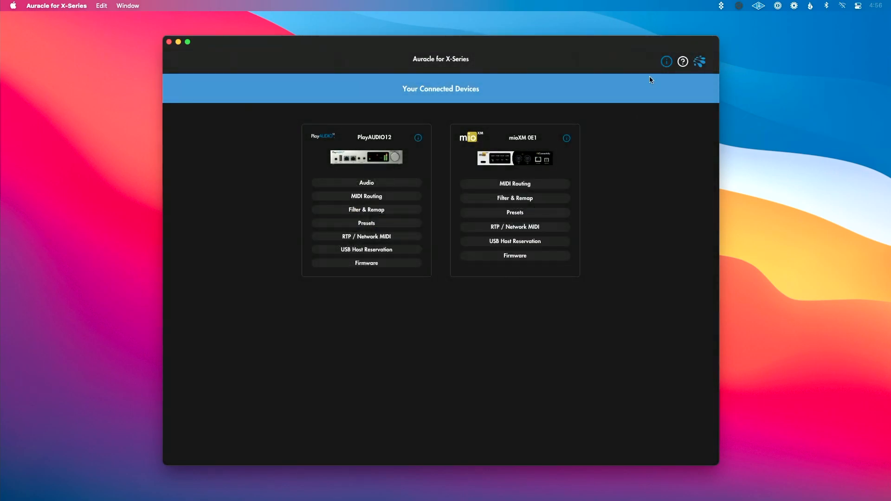
# - Open iConnectivity's online getting started page from the toolbar info icon
pyautogui.click(666, 61)
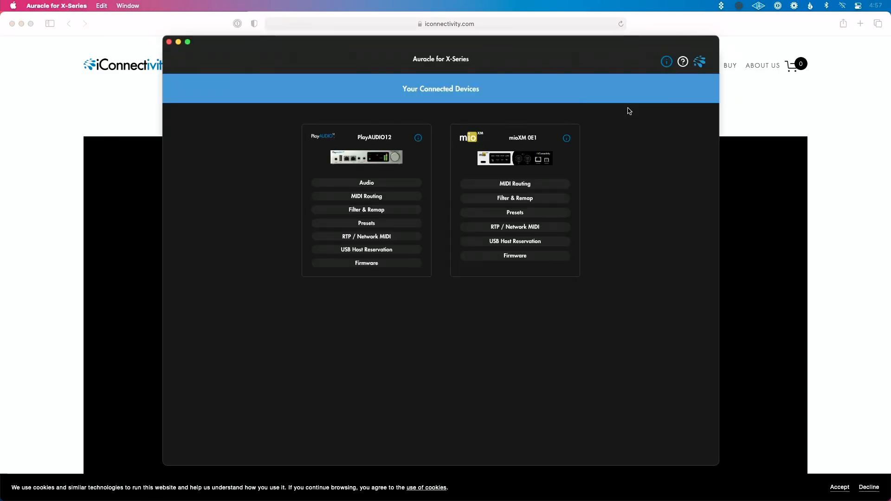
pyautogui.moveTo(686, 71)
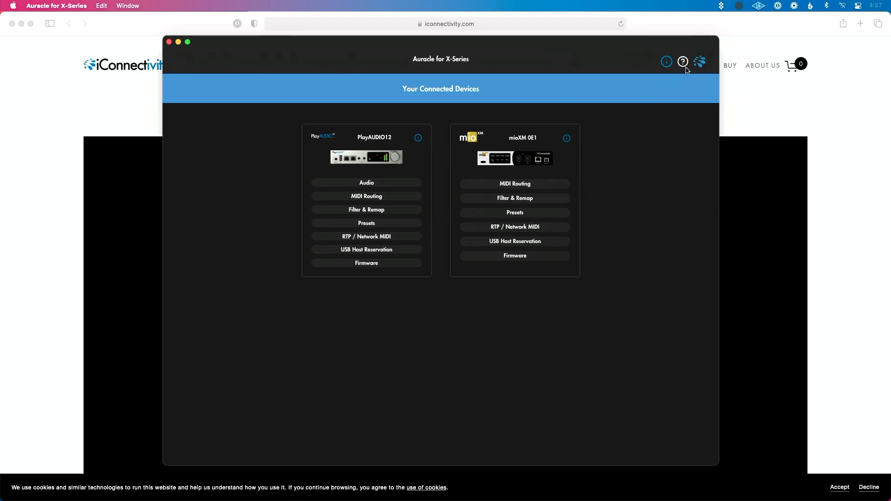
# - Open iConnectivity's Support Center from the help icon and scroll through the ticket form
pyautogui.click(683, 61)
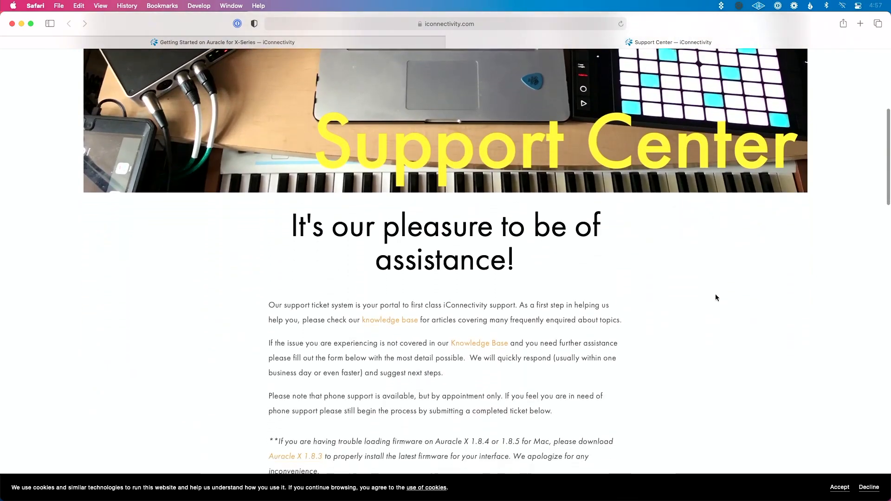
pyautogui.scroll(-3)
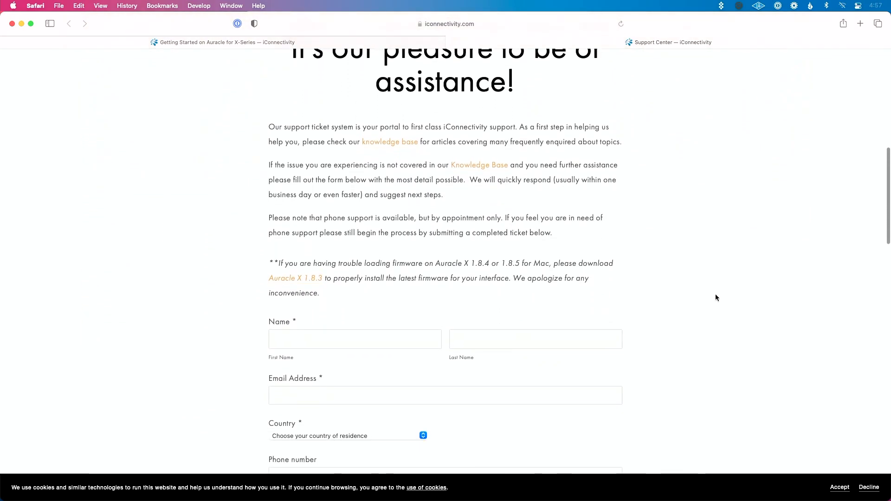
pyautogui.scroll(-3)
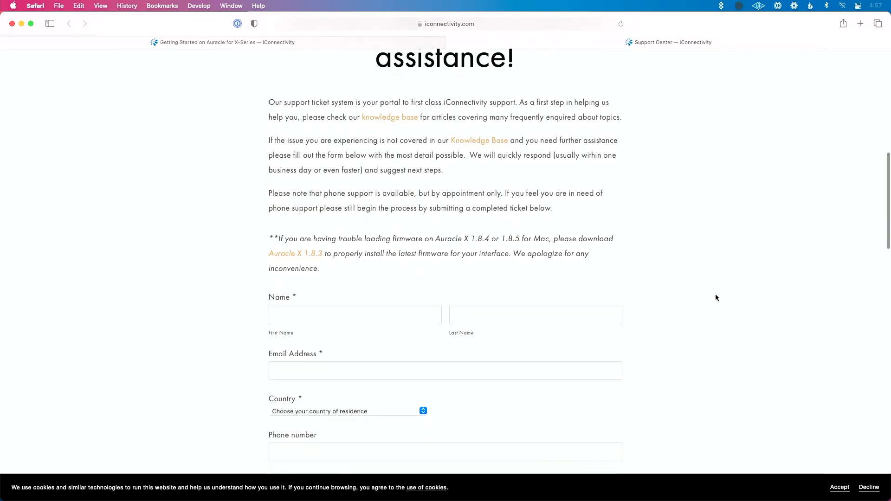
pyautogui.scroll(-3)
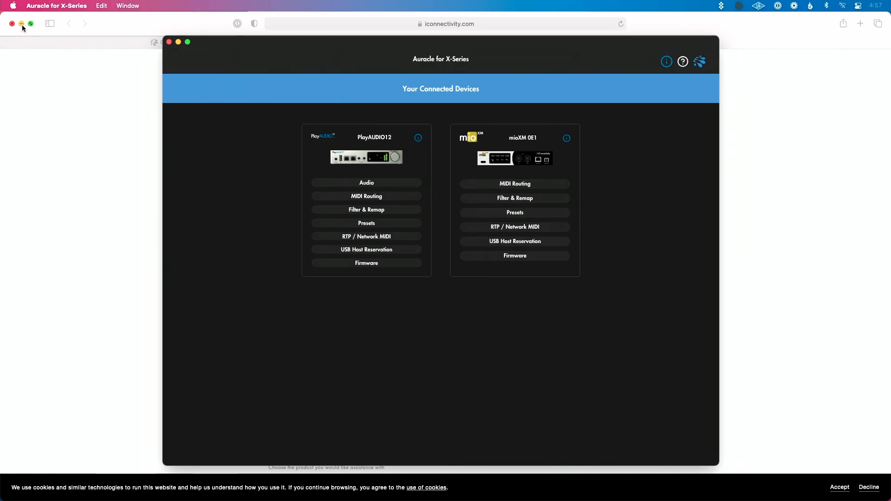
# - Close Safari and look for Check For Updates in the Auracle for X-Series menu
pyautogui.click(11, 23)
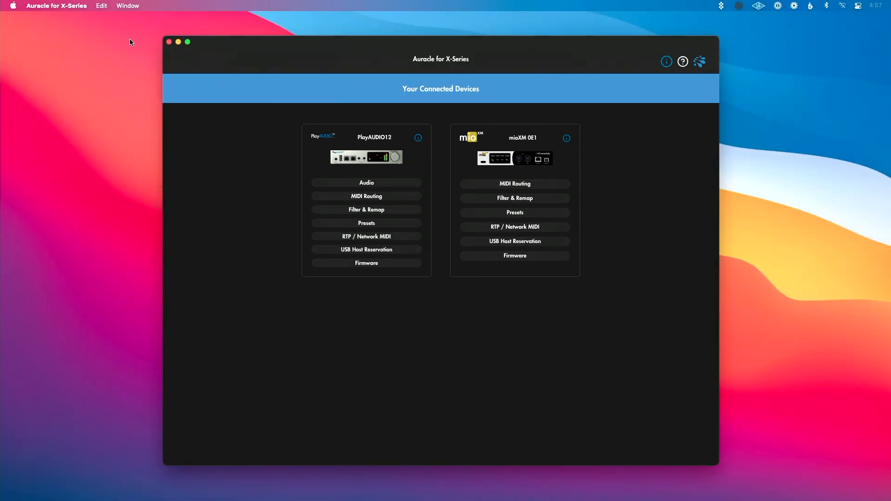
pyautogui.click(57, 5)
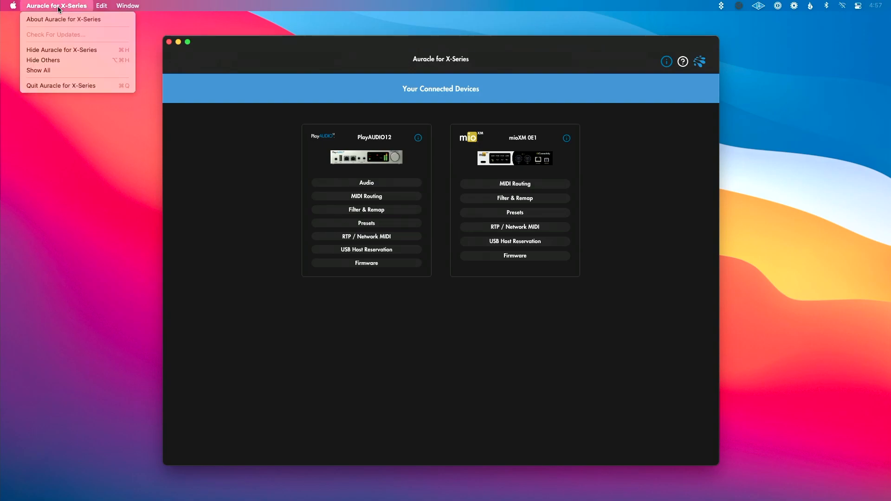
pyautogui.moveTo(90, 37)
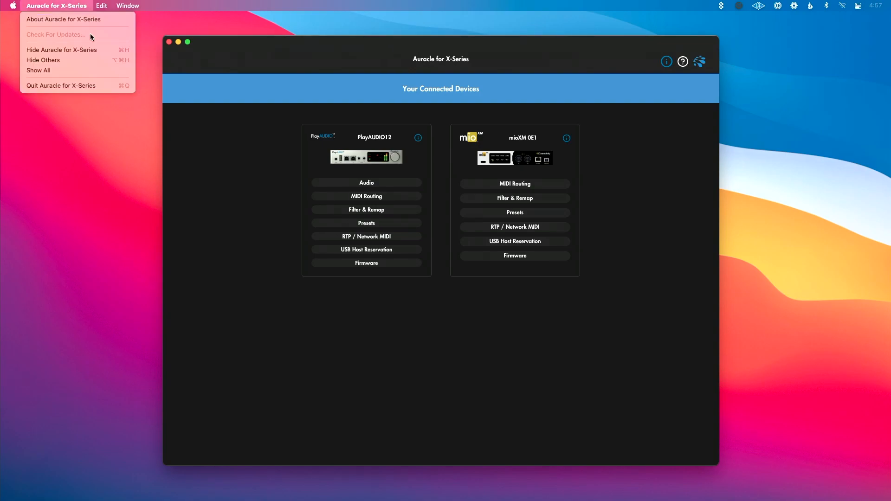
pyautogui.moveTo(231, 193)
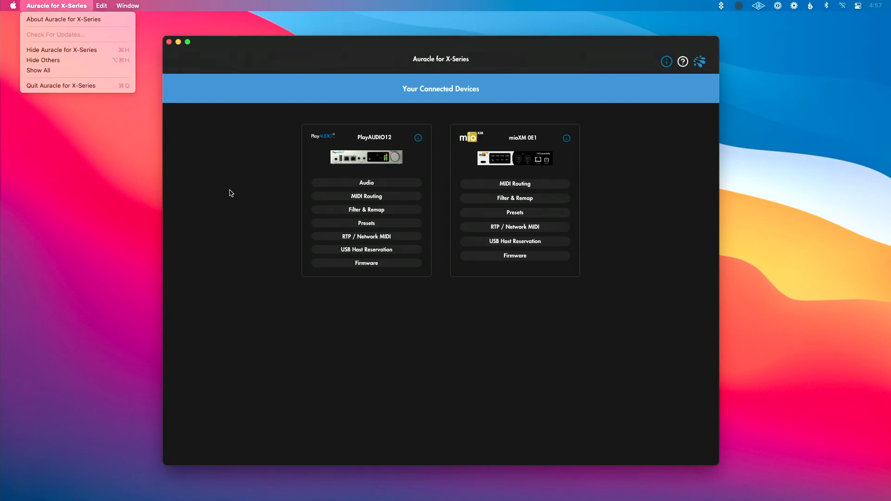